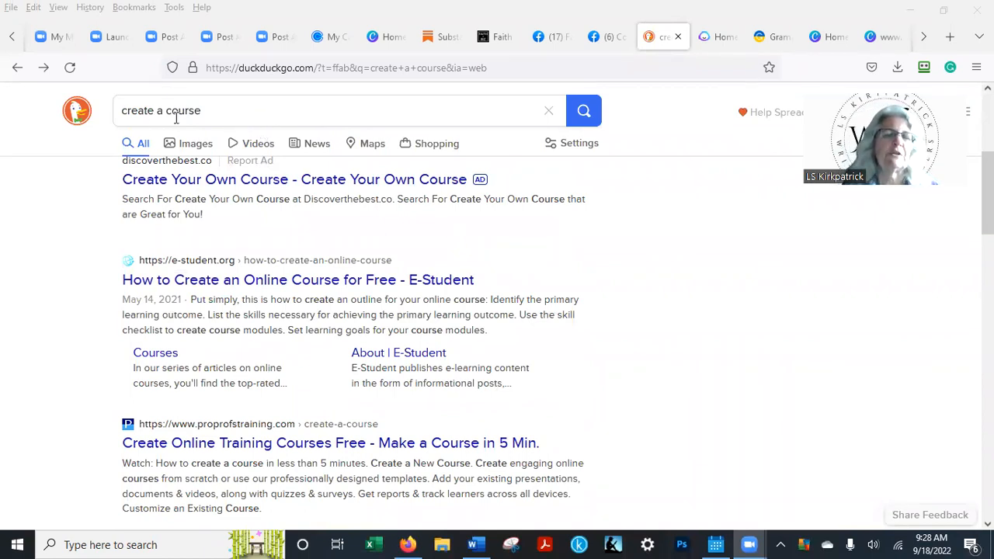
mouse_move(458, 301)
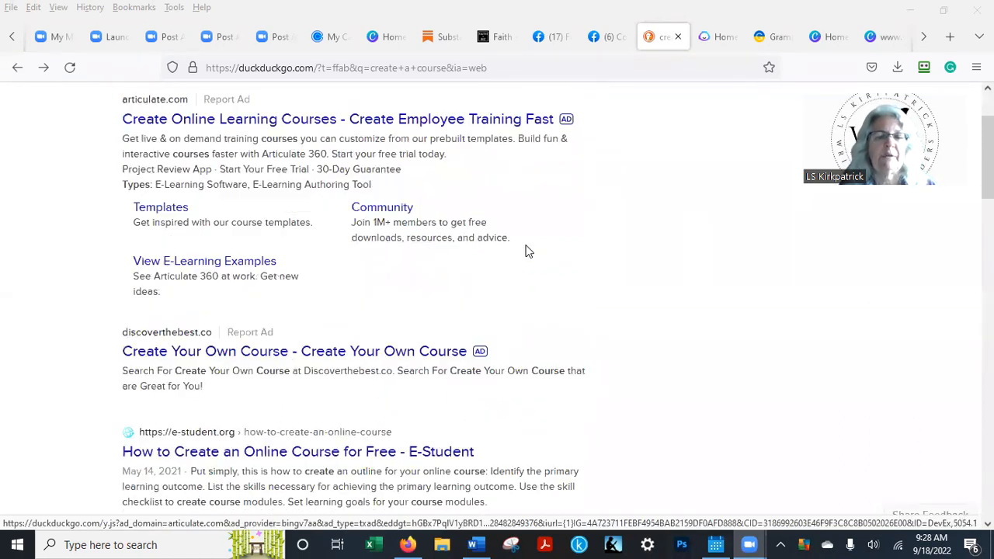
- Scroll down through the current page
scroll(down, 3)
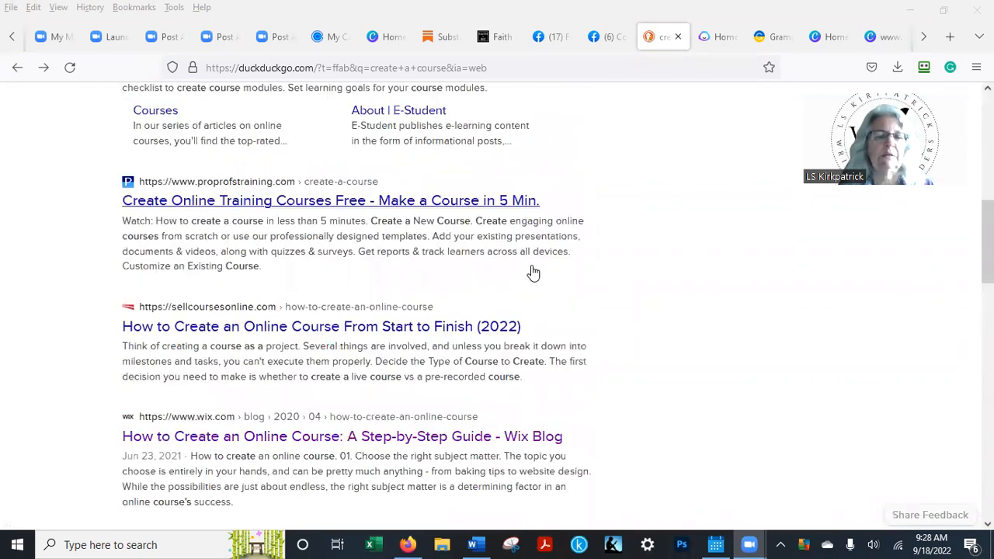
scroll(down, 3)
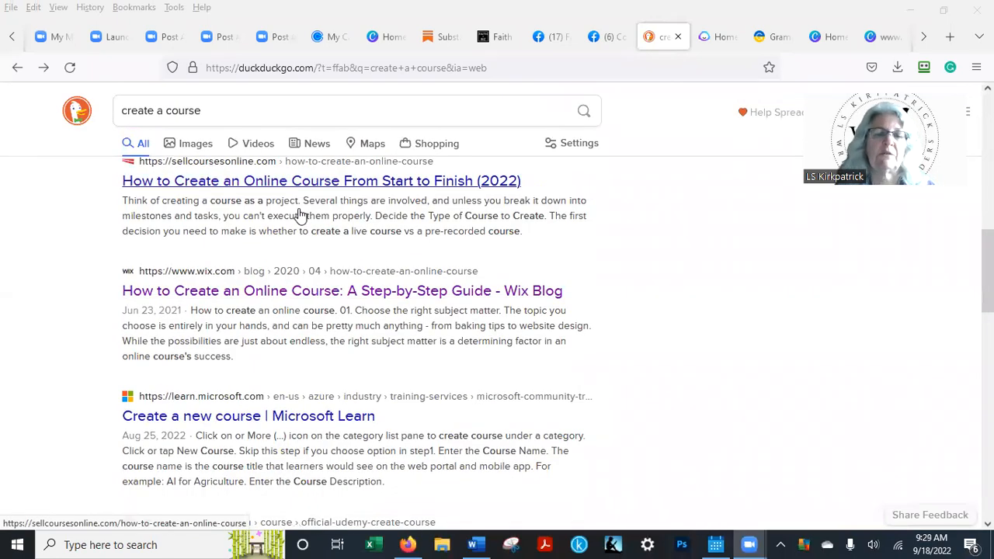
scroll(down, 3)
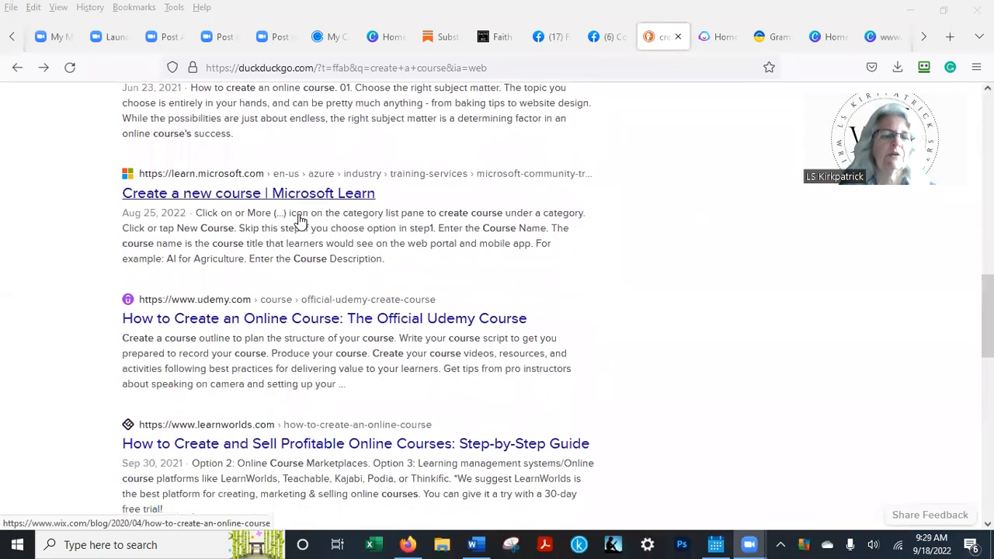
scroll(down, 3)
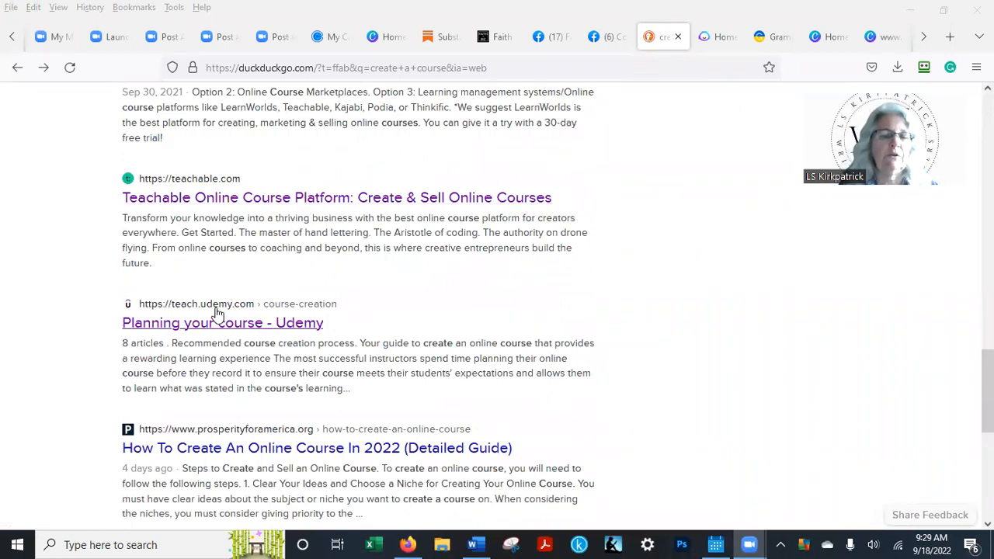
mouse_move(278, 334)
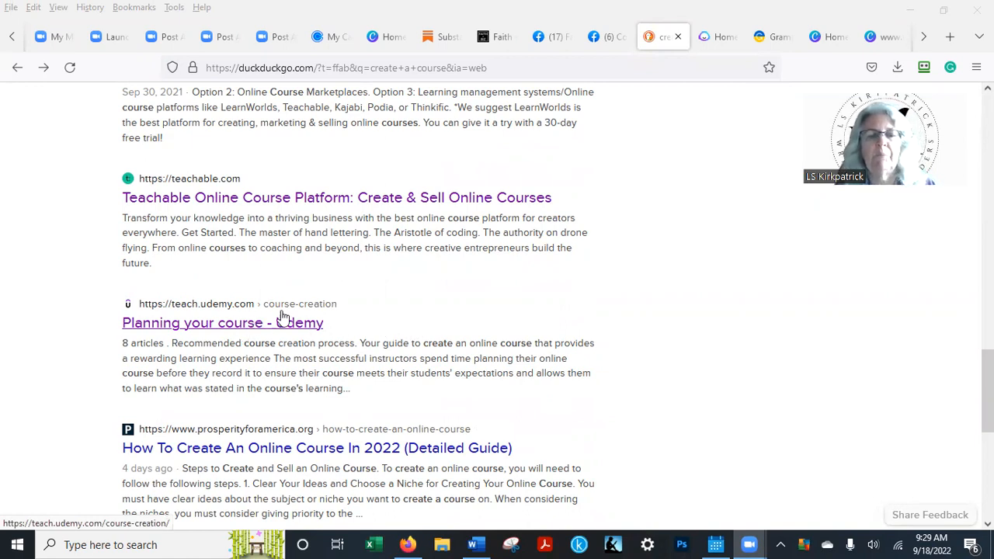
mouse_move(361, 318)
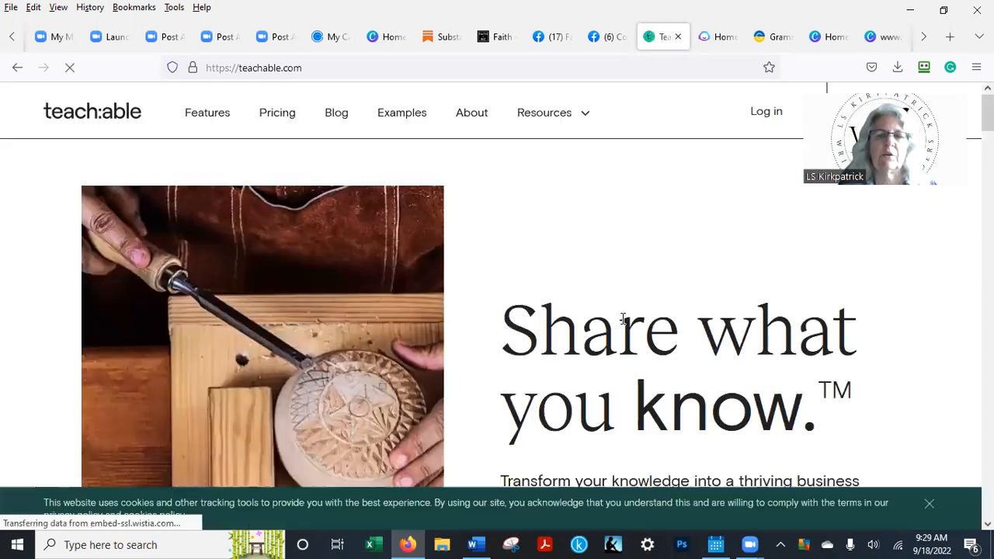
scroll(down, 3)
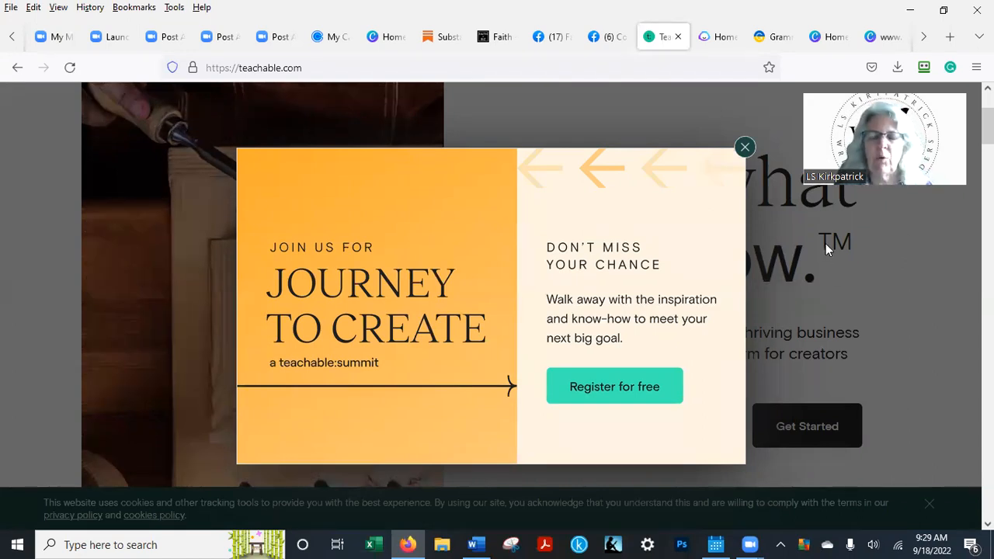
mouse_move(757, 228)
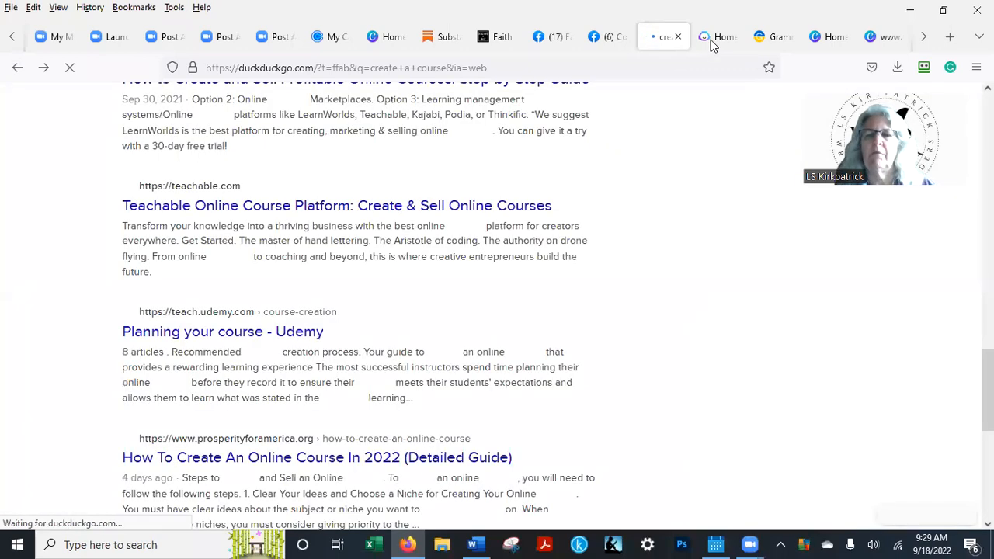
- Check Jasper's 100,000 credit balance, then pass through Grammarly to the Facebook draft
click(718, 36)
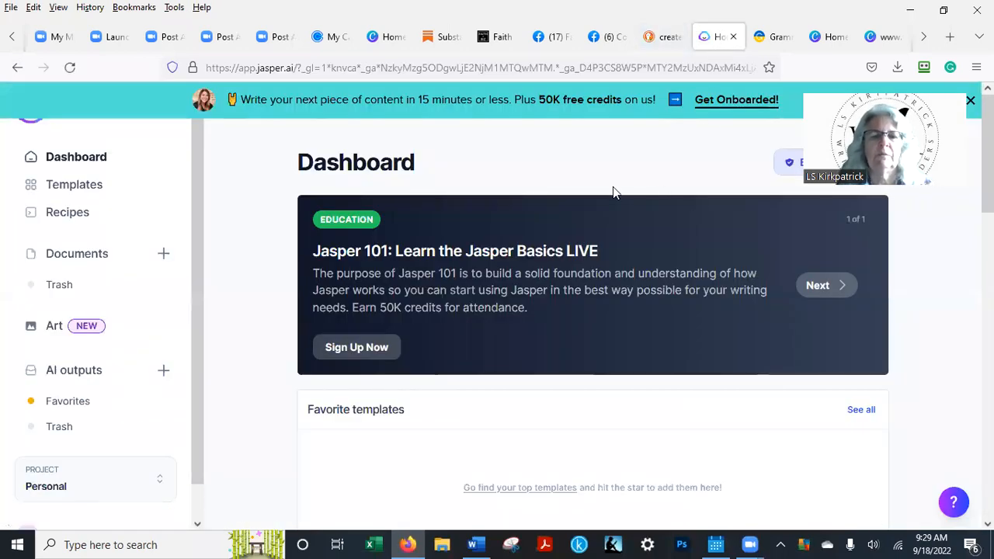
scroll(down, 3)
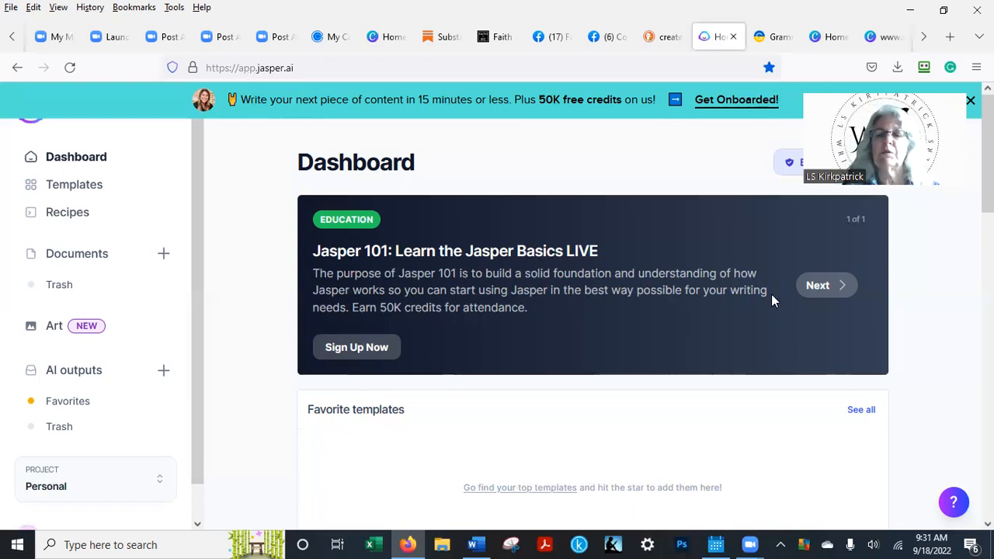
scroll(down, 3)
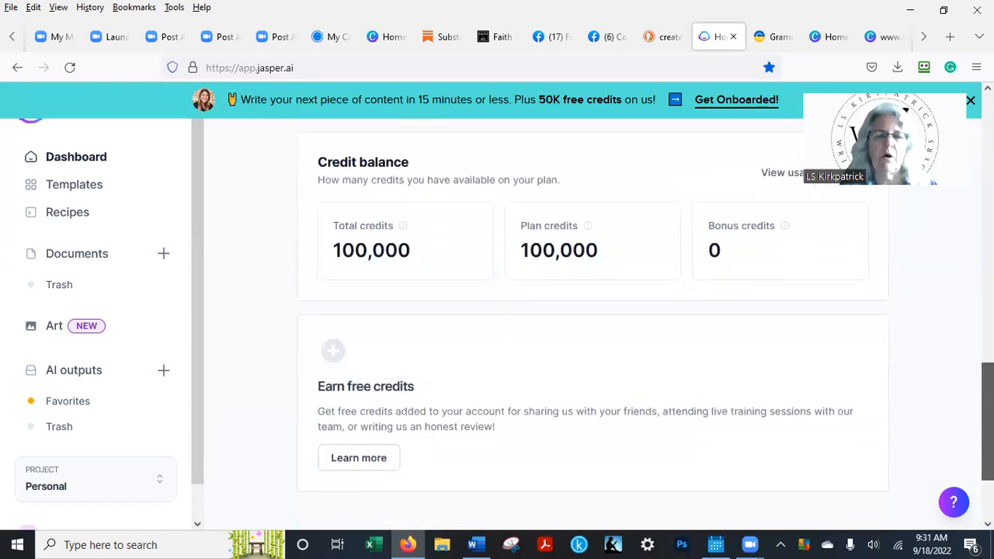
scroll(down, 3)
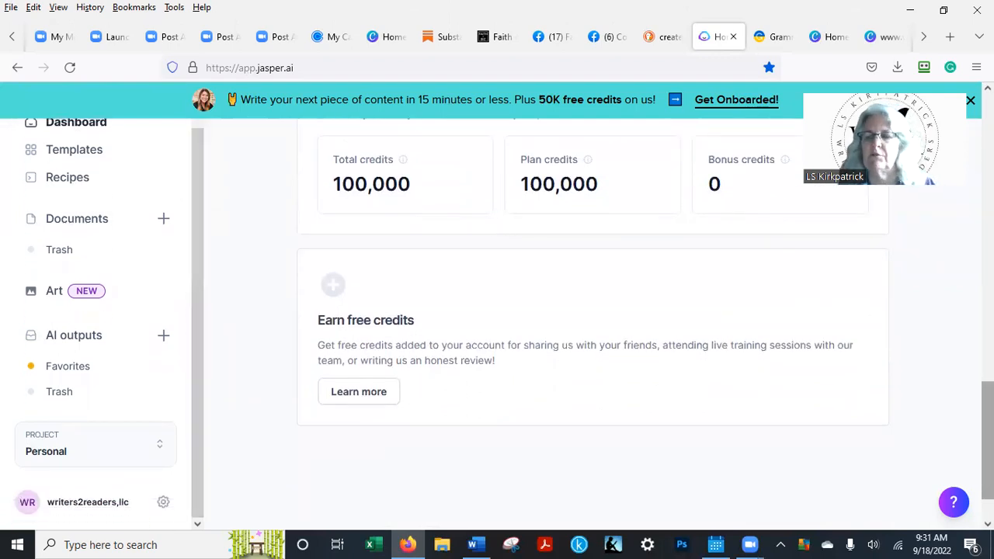
scroll(up, 3)
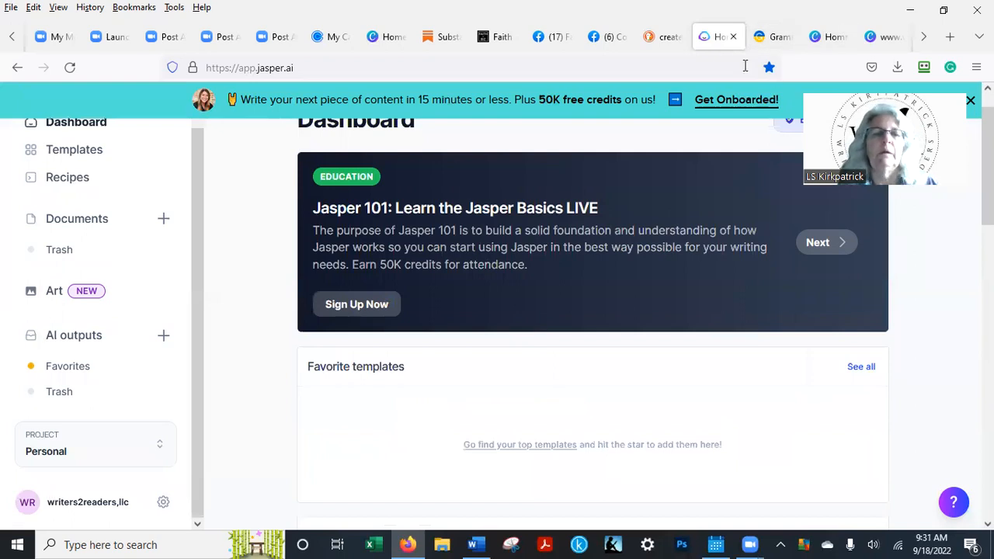
click(772, 37)
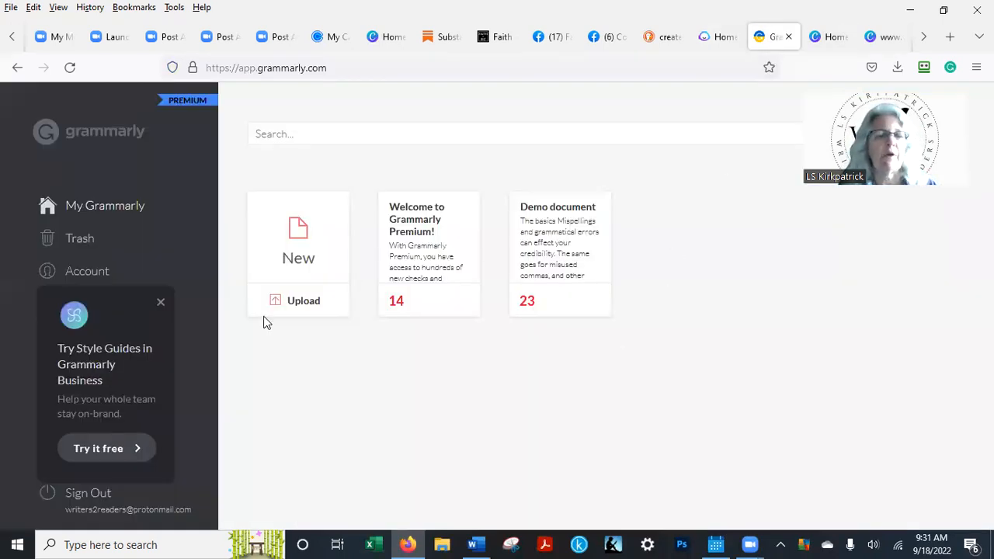
mouse_move(411, 347)
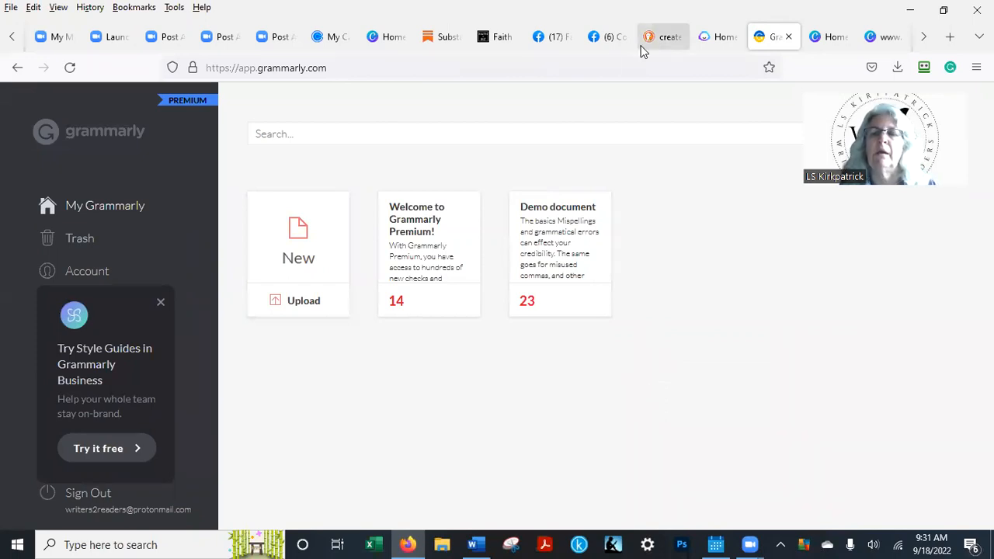
click(607, 36)
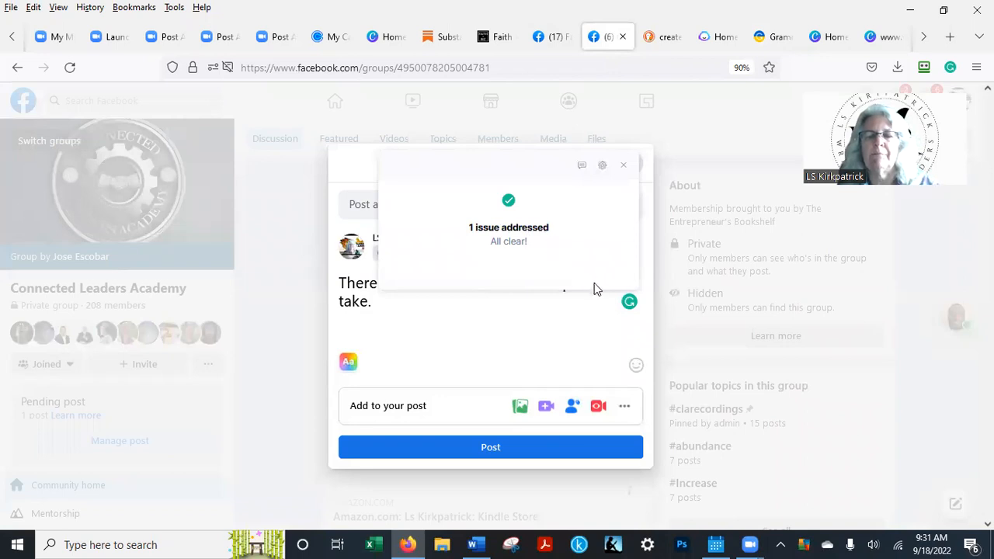
mouse_move(786, 223)
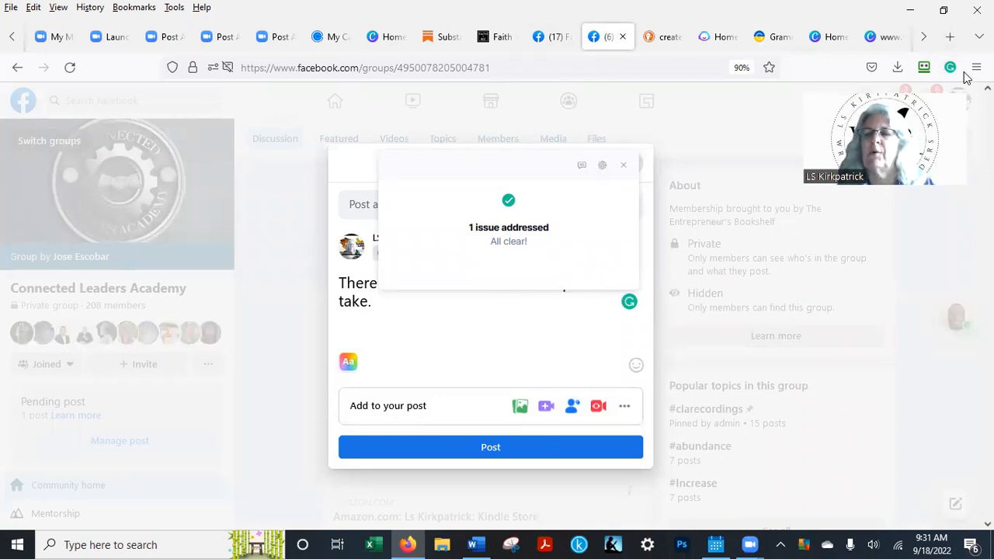
mouse_move(939, 62)
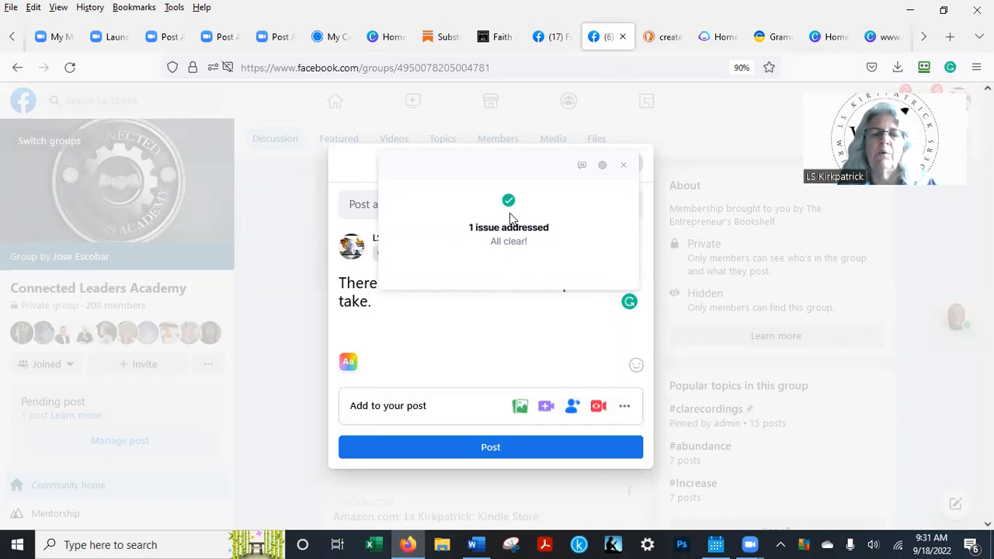
mouse_move(441, 323)
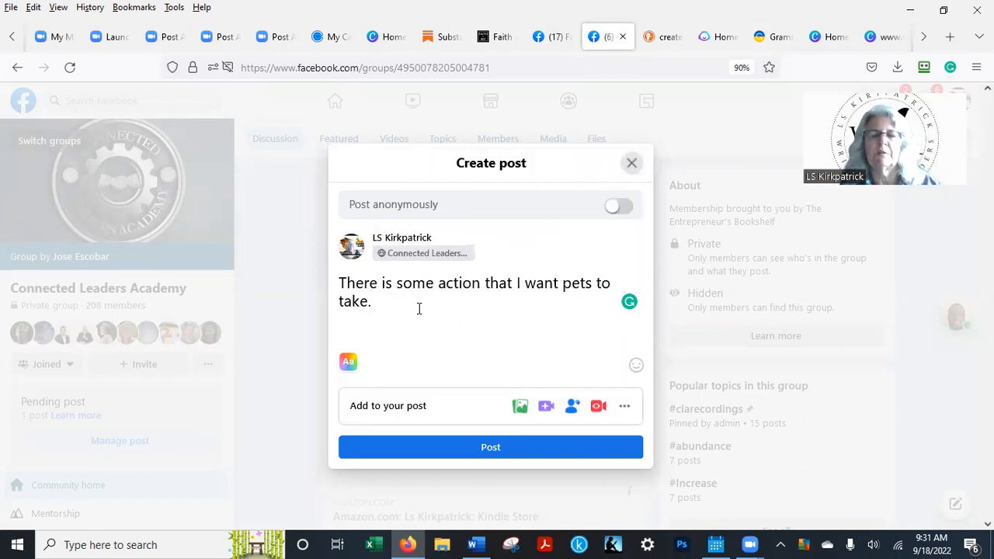
- Type the post opening, correcting 'Letx' to 'Let's' and deleting stray letters
text(Let)
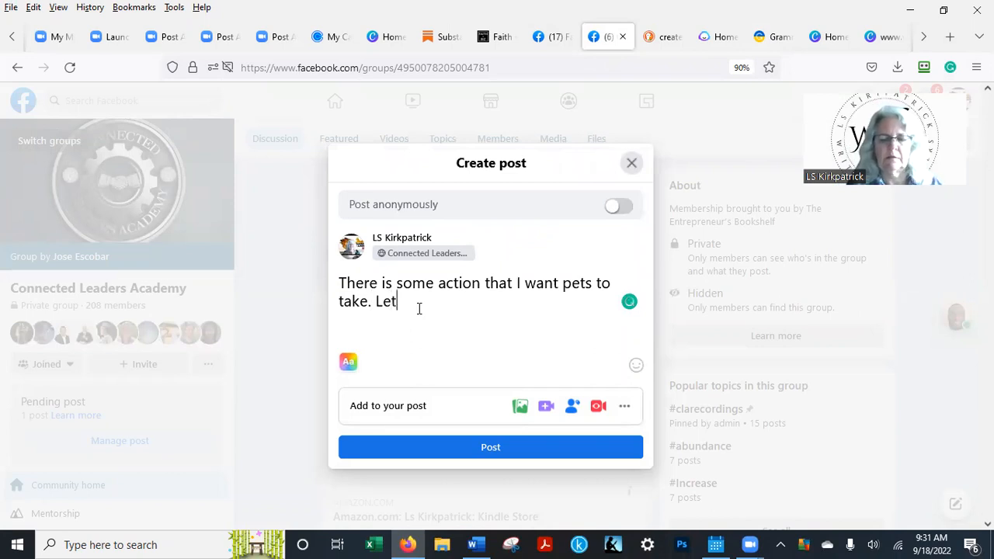
text(x gor richosierjlnc)
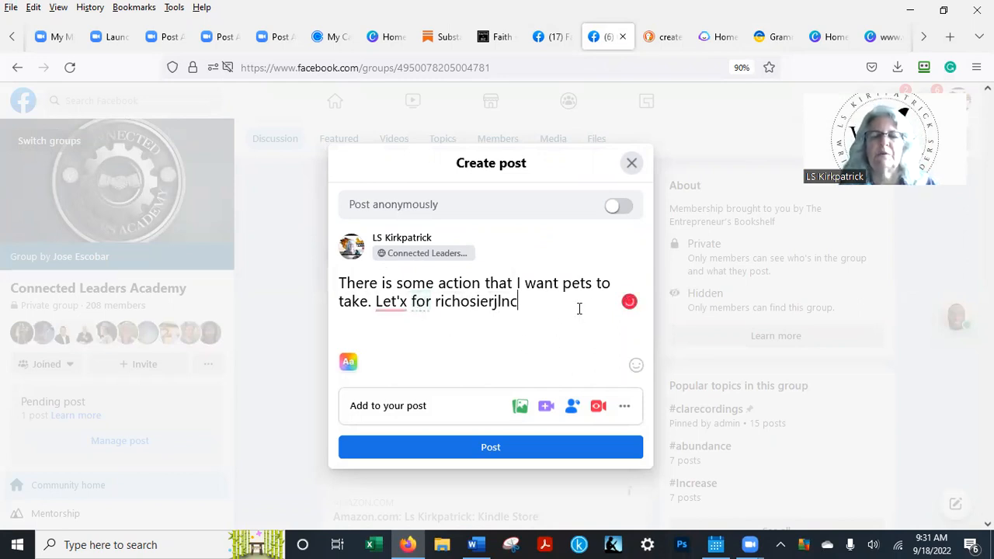
click(390, 301)
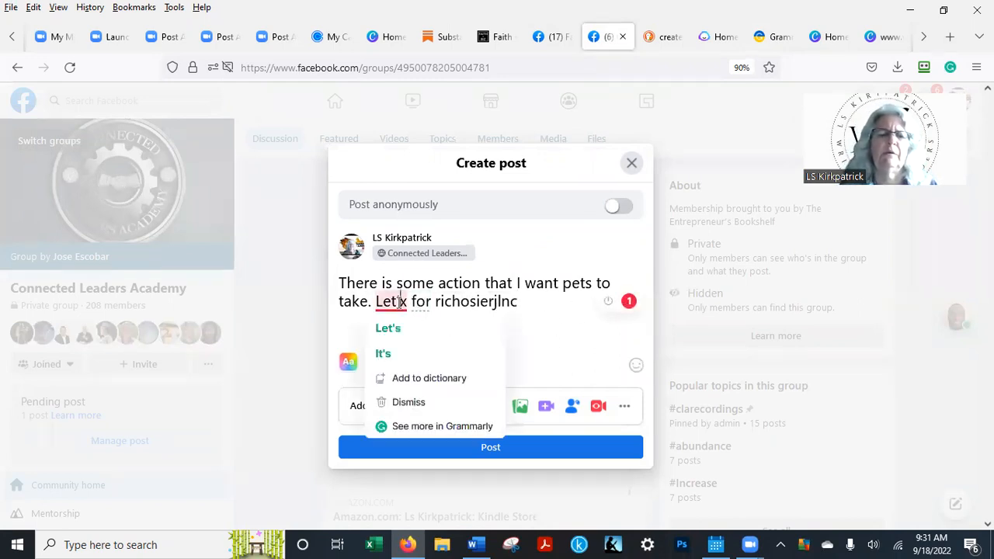
click(387, 328)
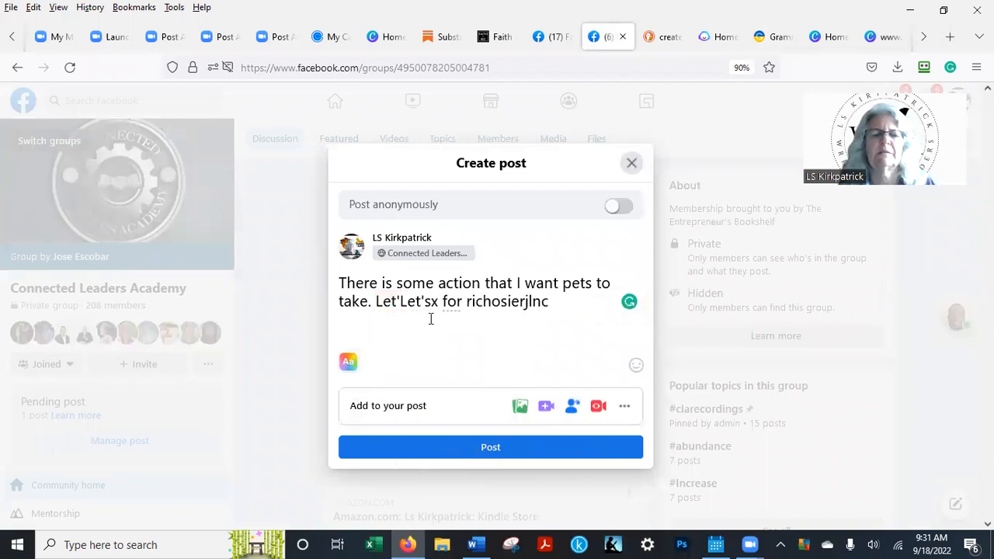
double_click(430, 301)
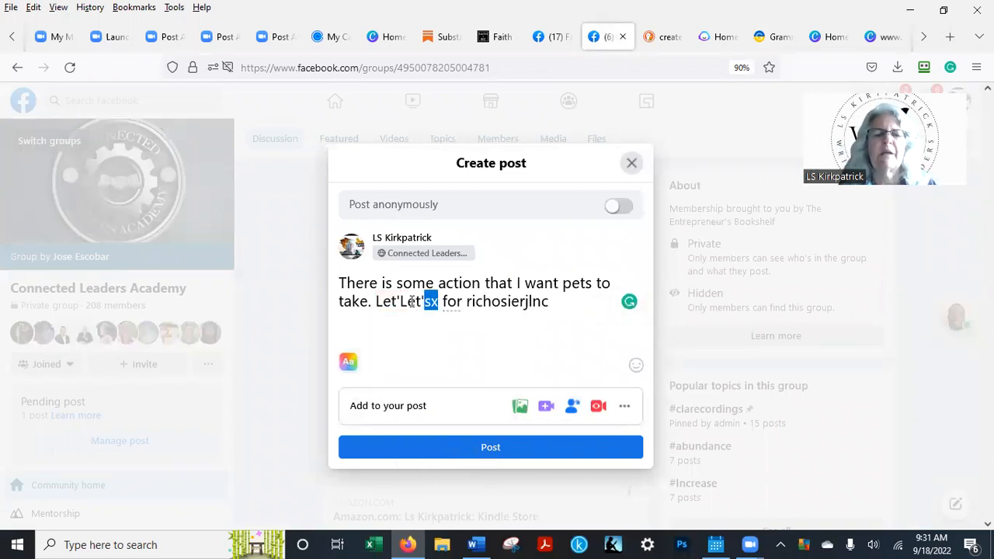
key(Backspace)
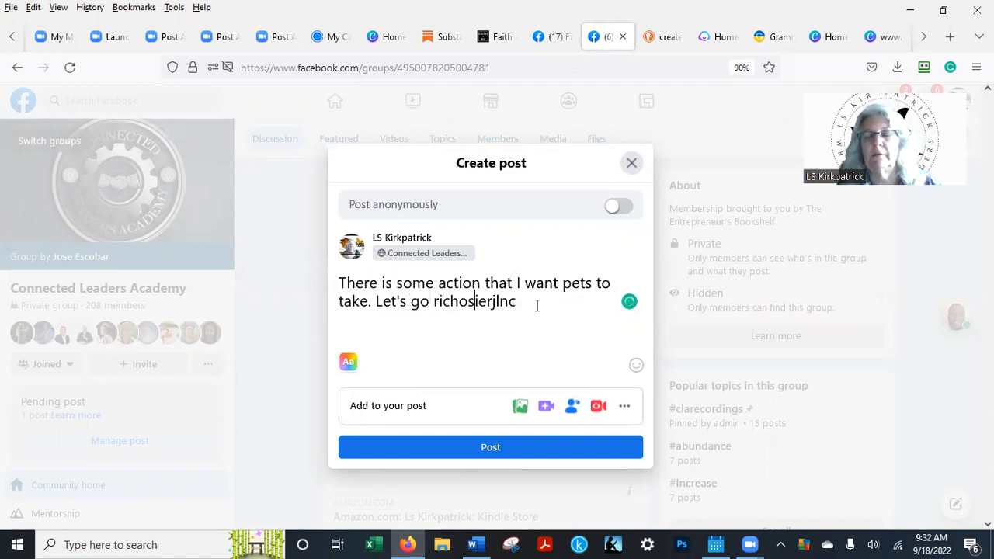
- Fix the garbled words so the post reads 'Let's go rock climbing with dogs'
double_click(475, 302)
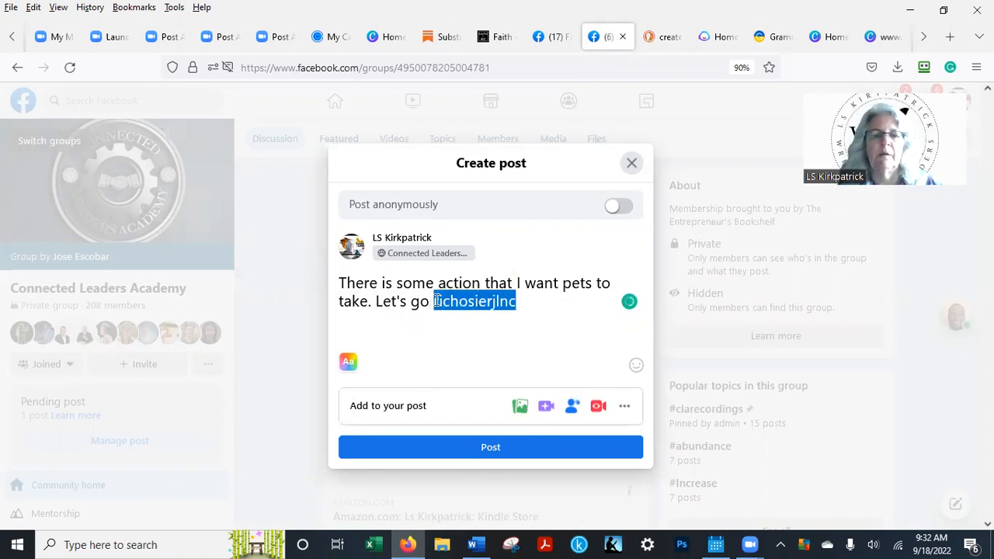
text(ock climibnig with d)
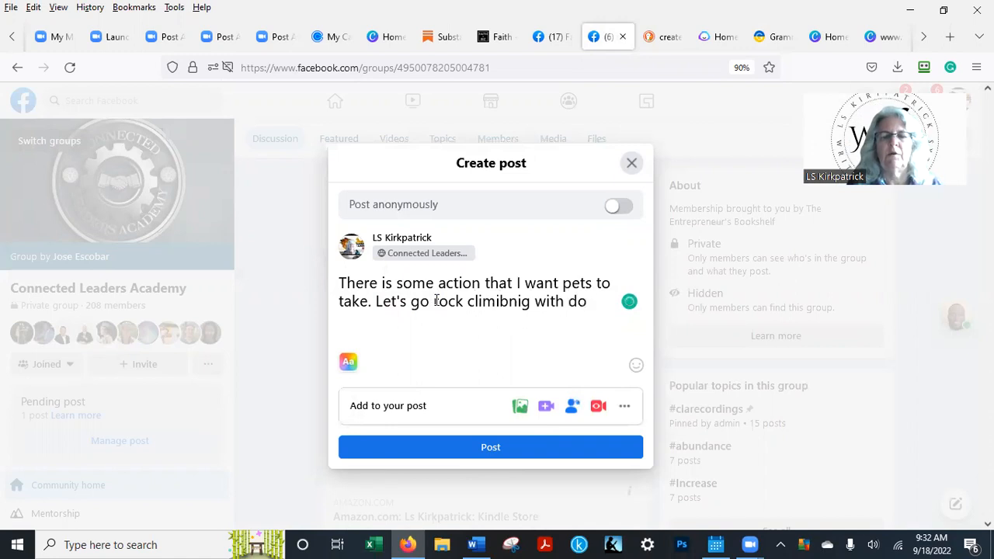
text(ghs)
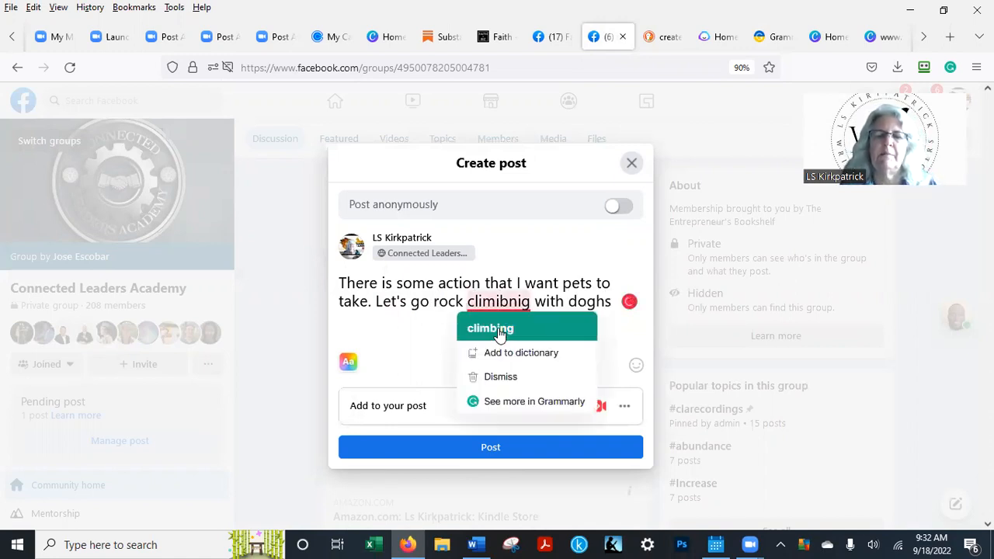
click(489, 327)
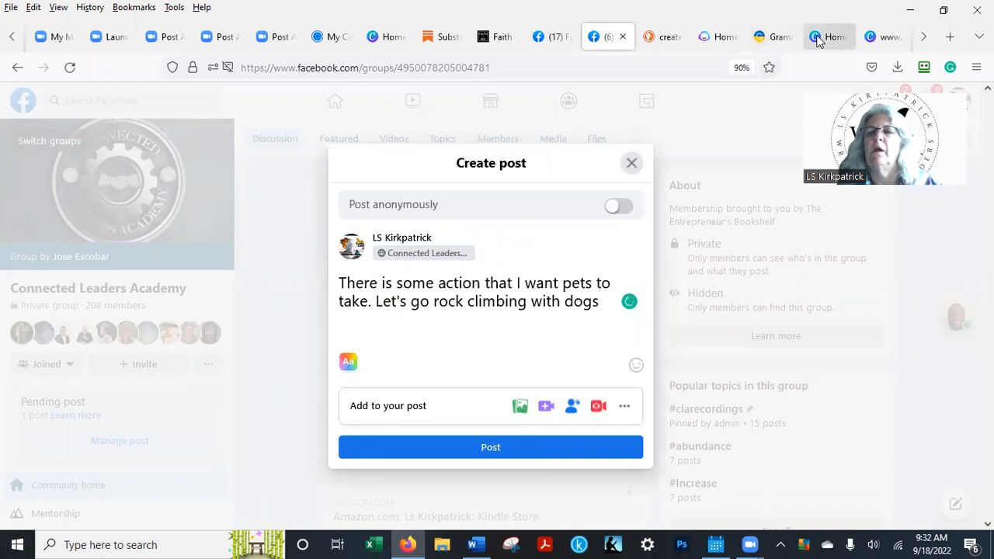
click(770, 37)
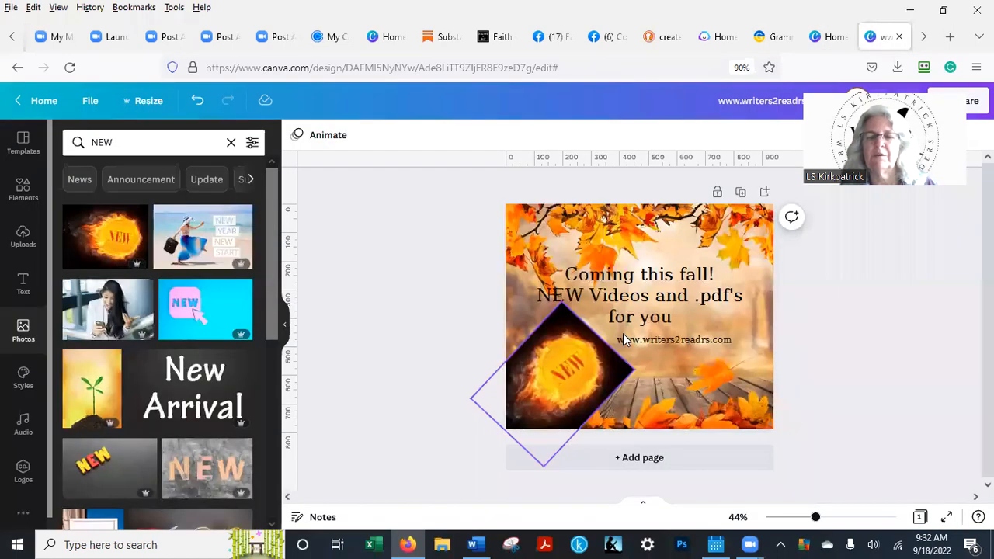
- Accept Grammarly's 'videos' fix so the heading reads 'NEW videos and .pdf's for you'
click(639, 295)
text(po)
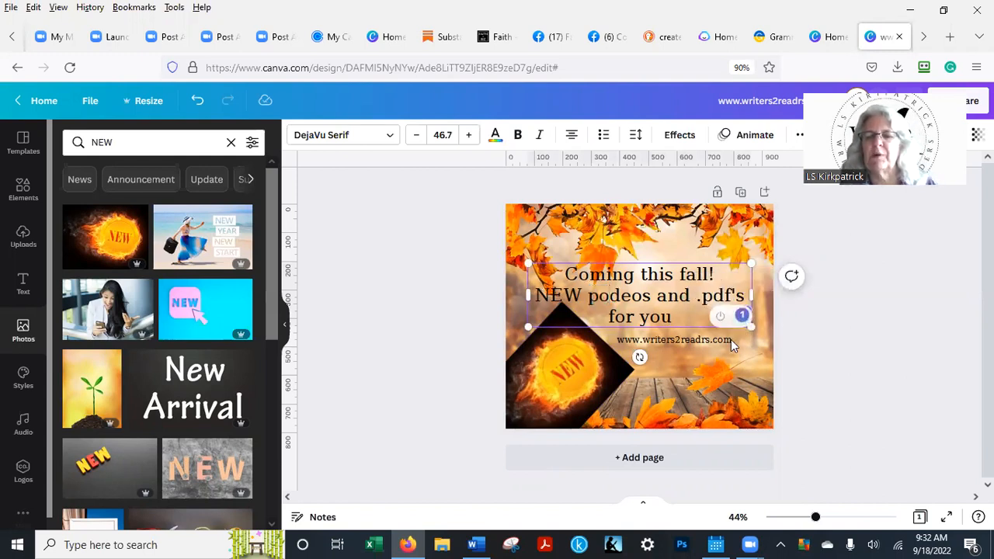
click(673, 339)
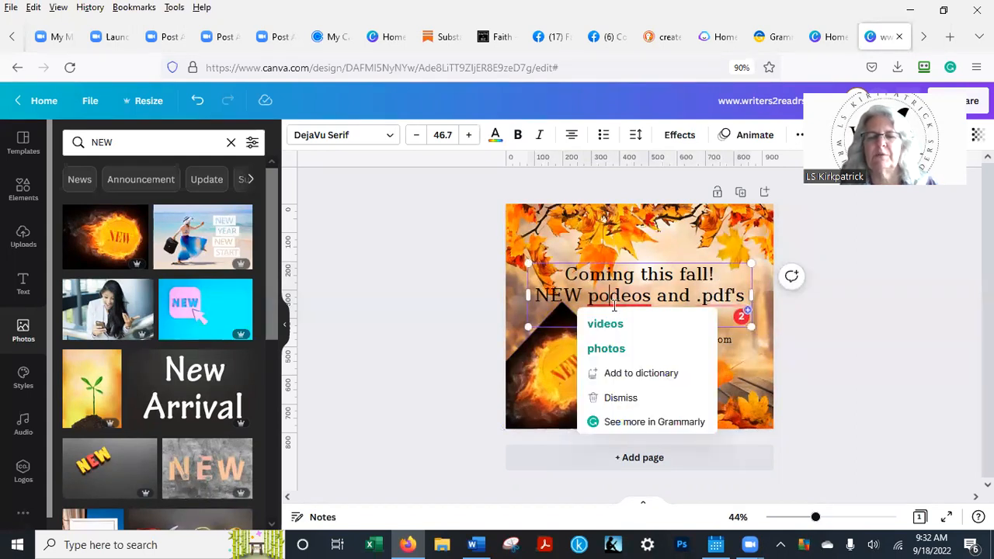
click(604, 324)
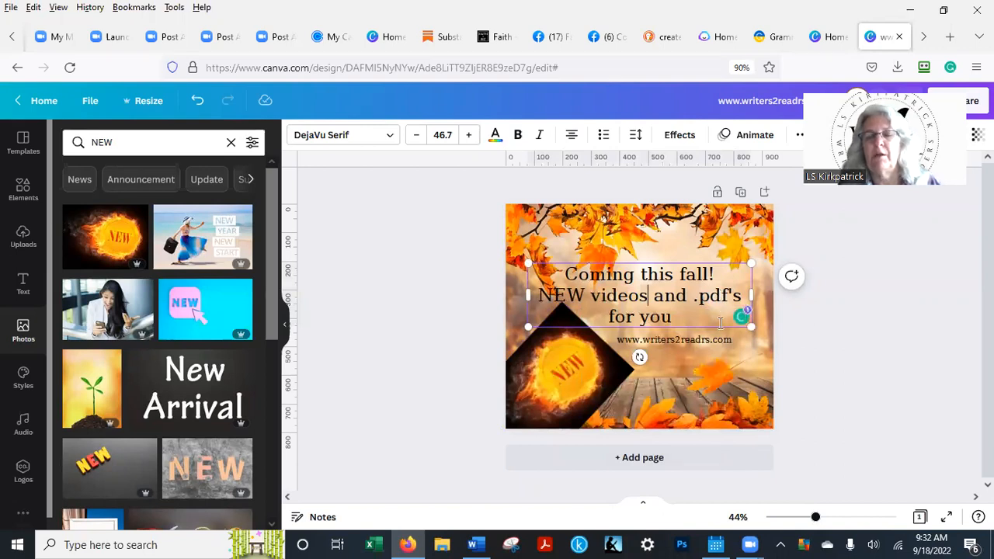
click(830, 391)
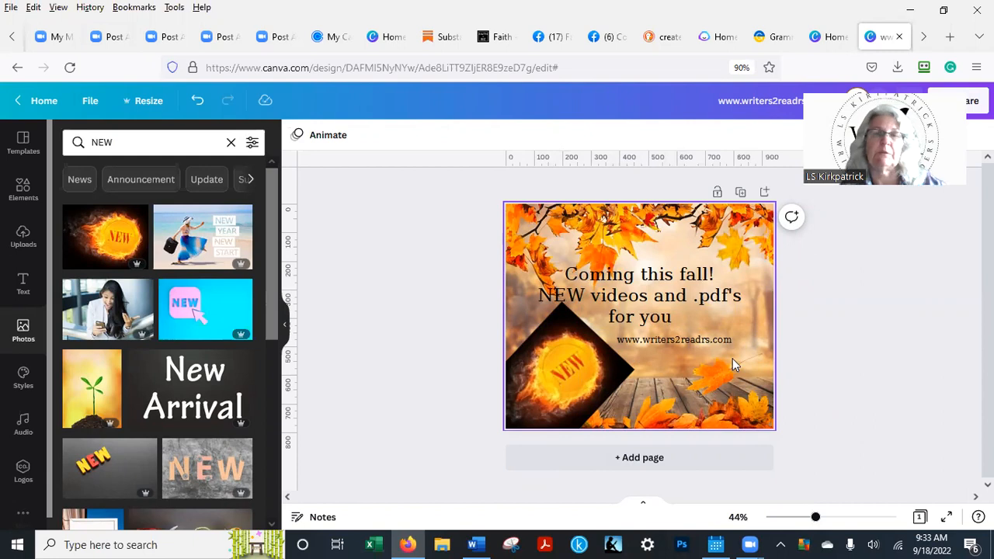
mouse_move(109, 311)
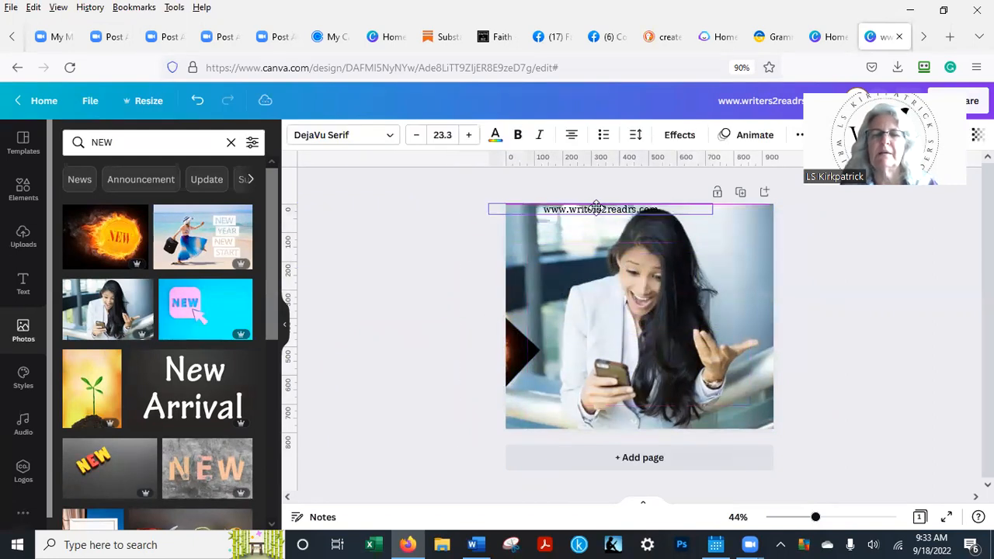
- Tilt the website line diagonally across the phone photo and shrink its font size
drag(598, 209, 569, 221)
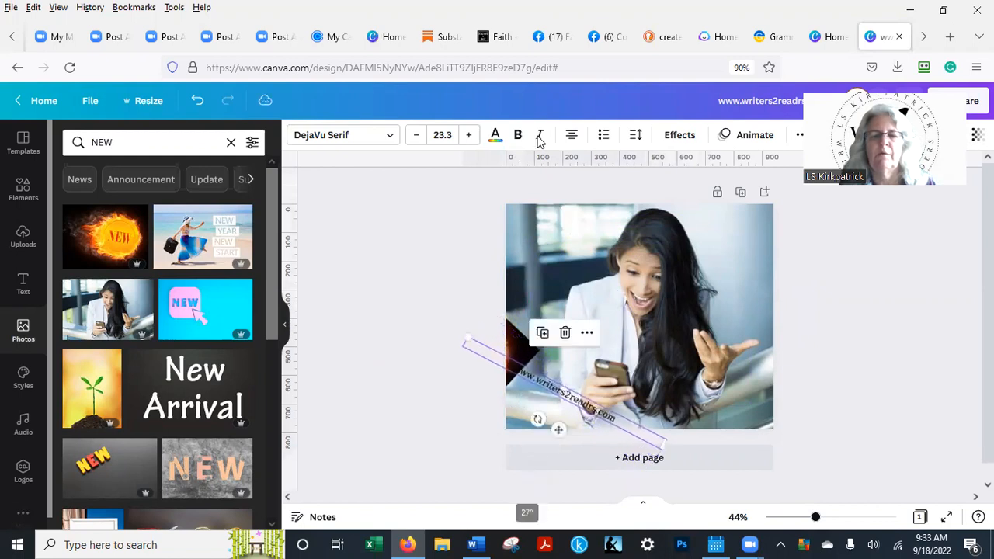
click(416, 134)
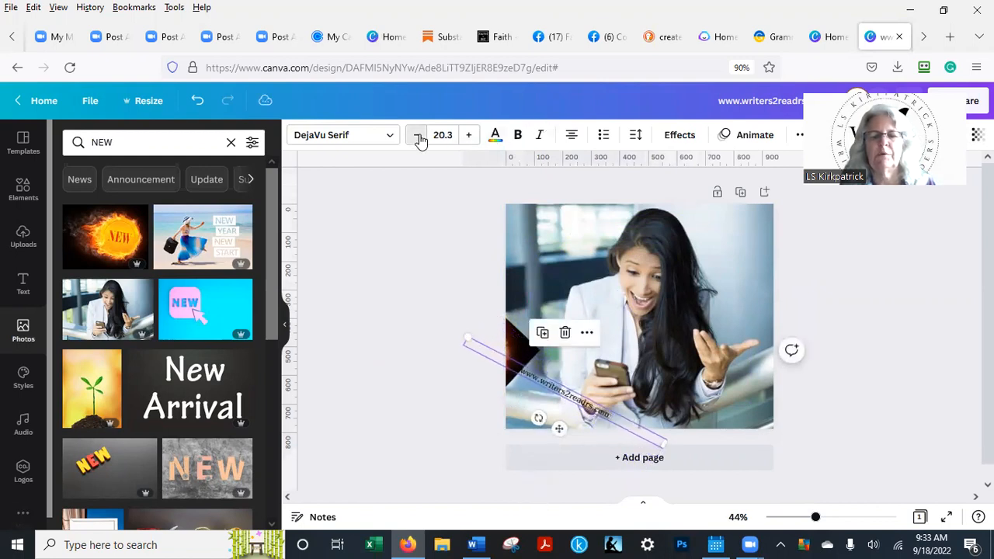
click(416, 134)
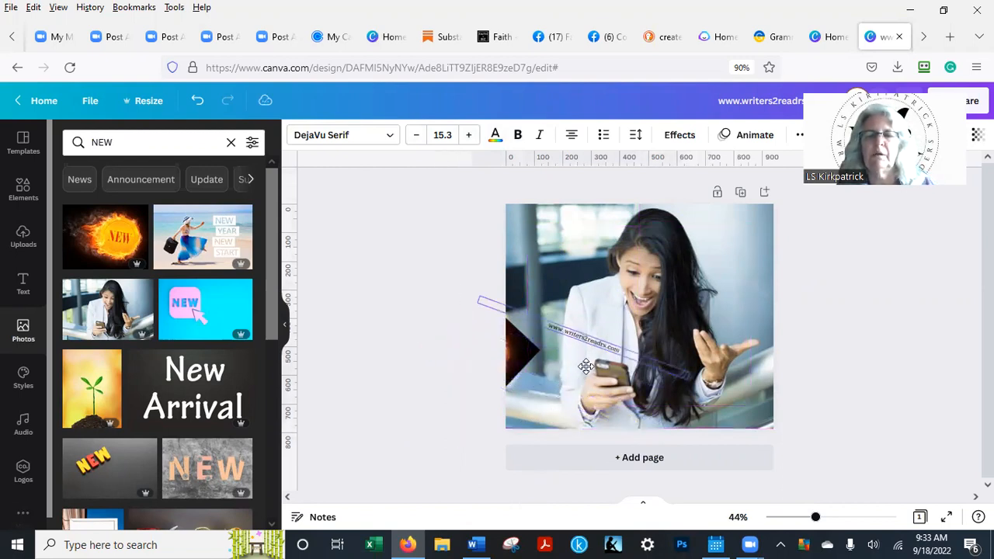
click(586, 366)
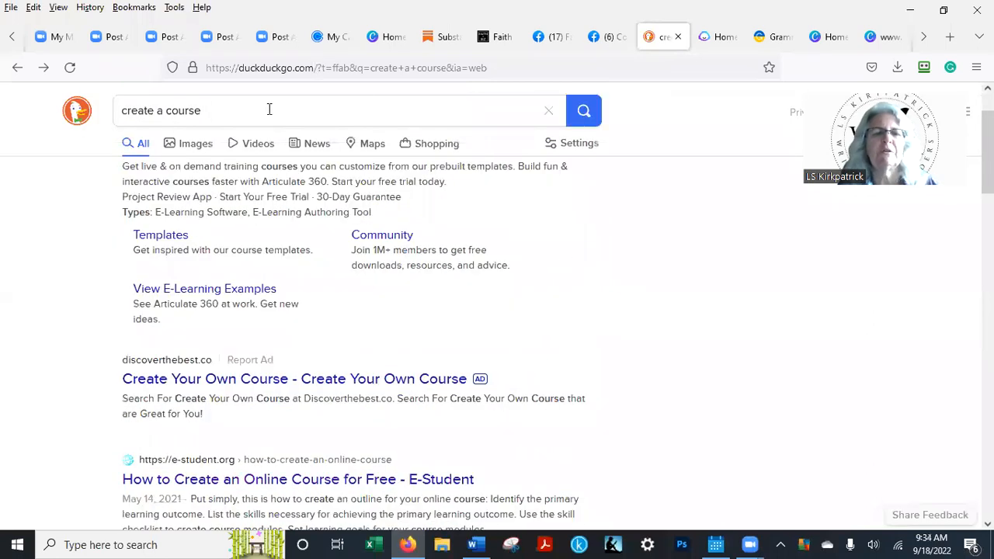
- Extend the DuckDuckGo query to 'create a course for rockclimbing with dogs' and search
click(269, 110)
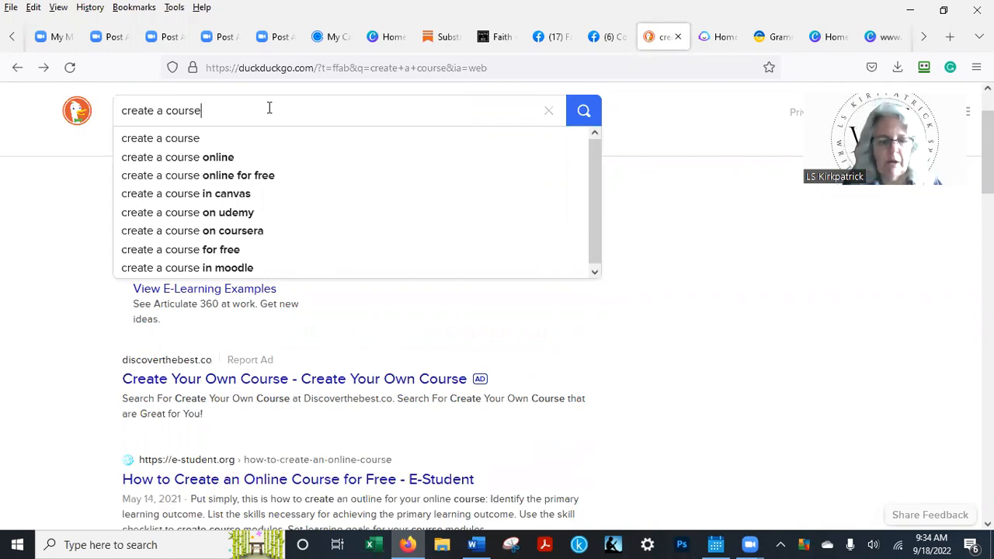
text(for dogs)
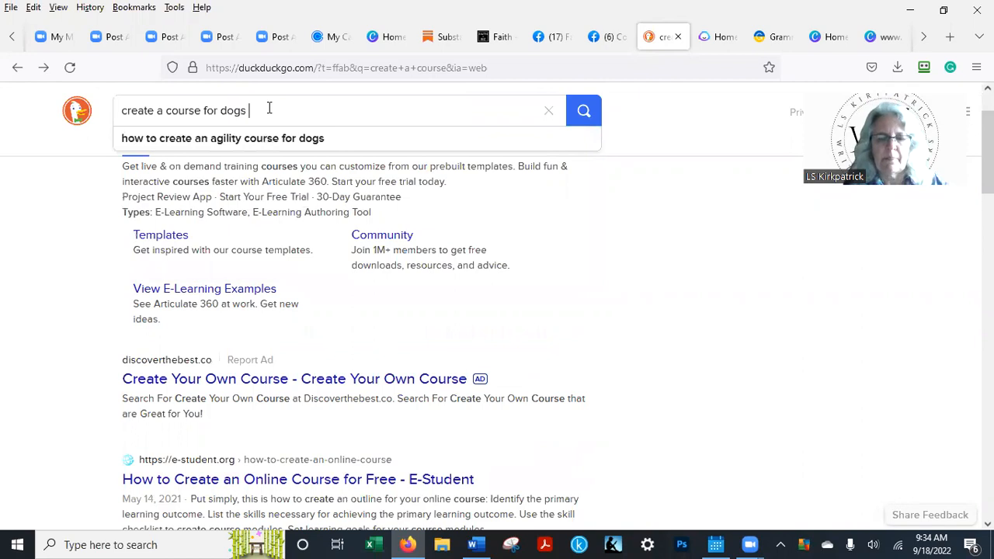
text(t)
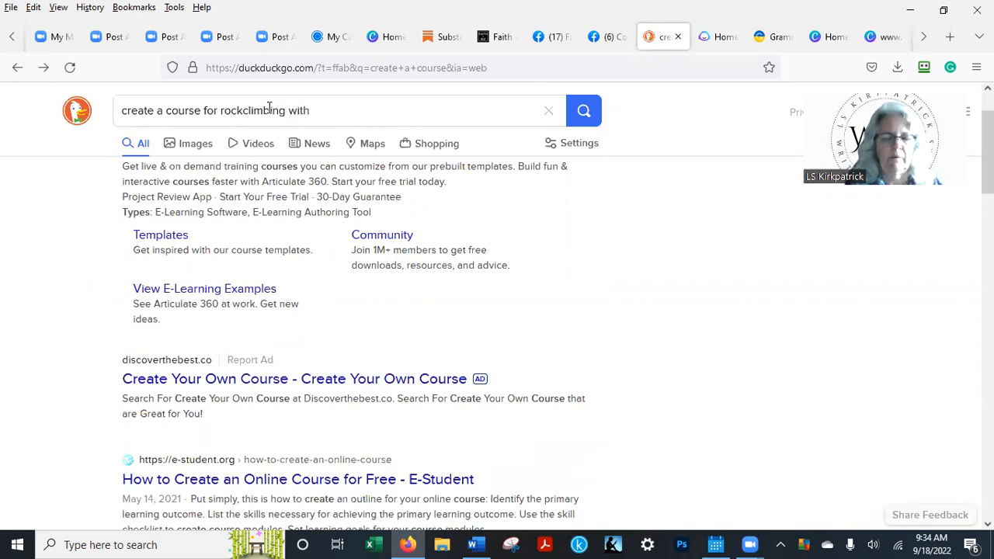
text(dogs)
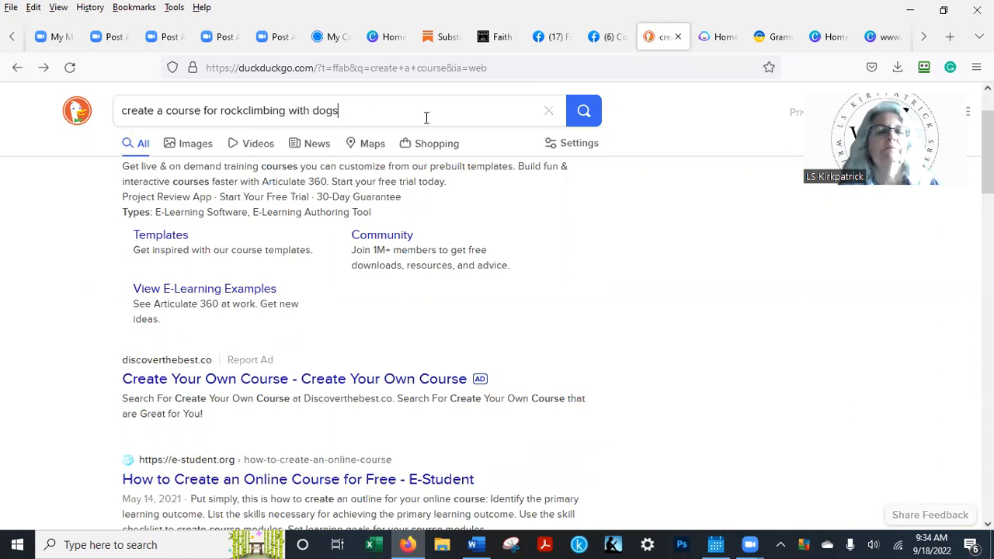
click(583, 110)
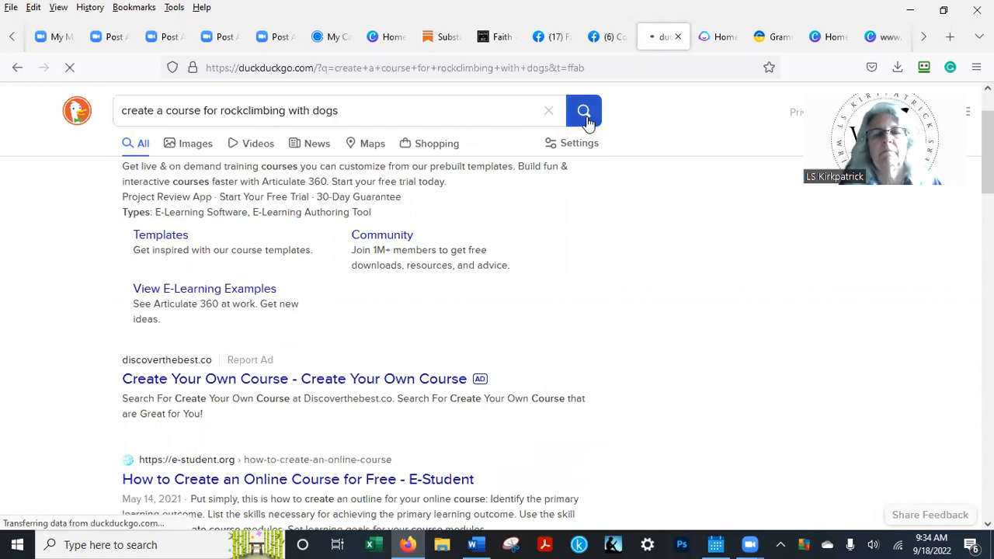
click(583, 110)
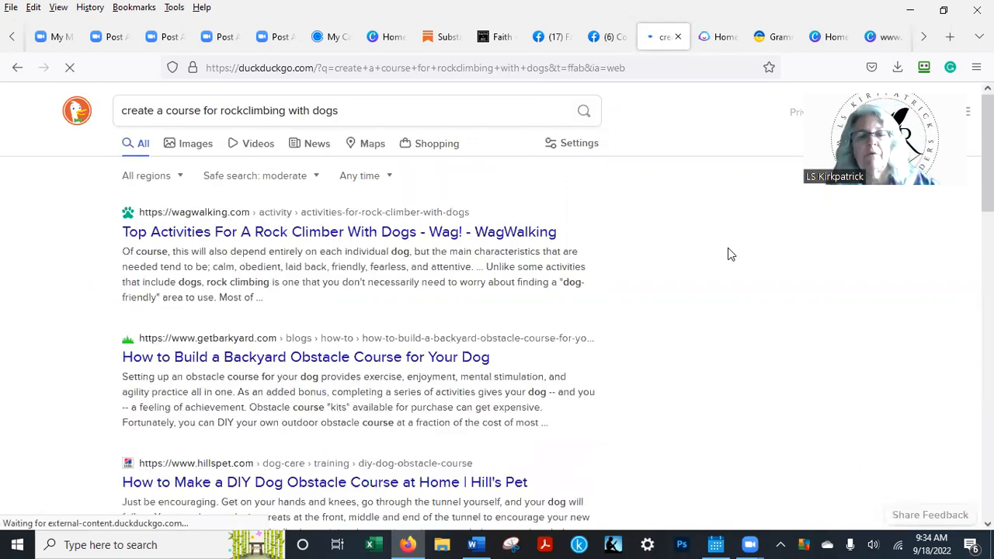
mouse_move(264, 231)
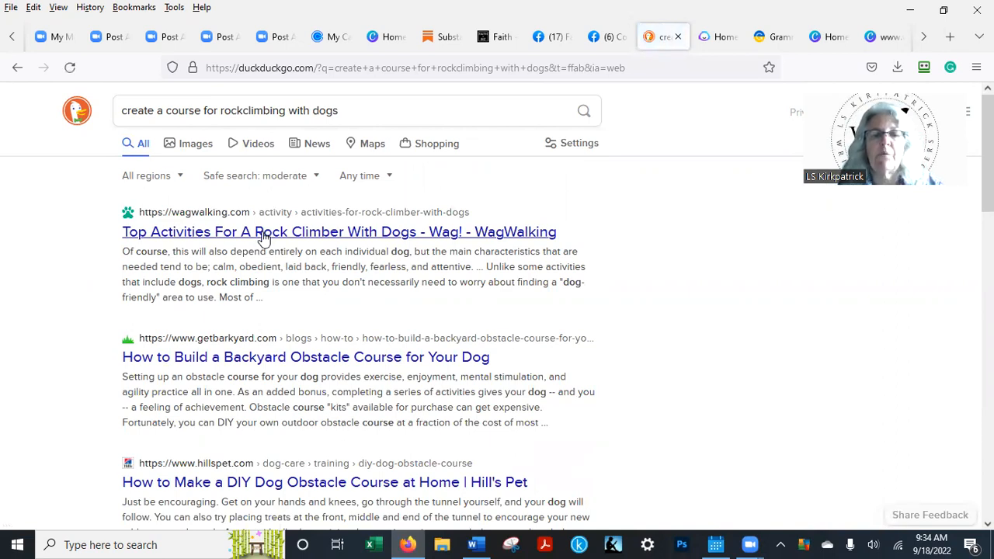
- Scroll past dog-agility and course-creation listings to the end of the first results page
scroll(down, 3)
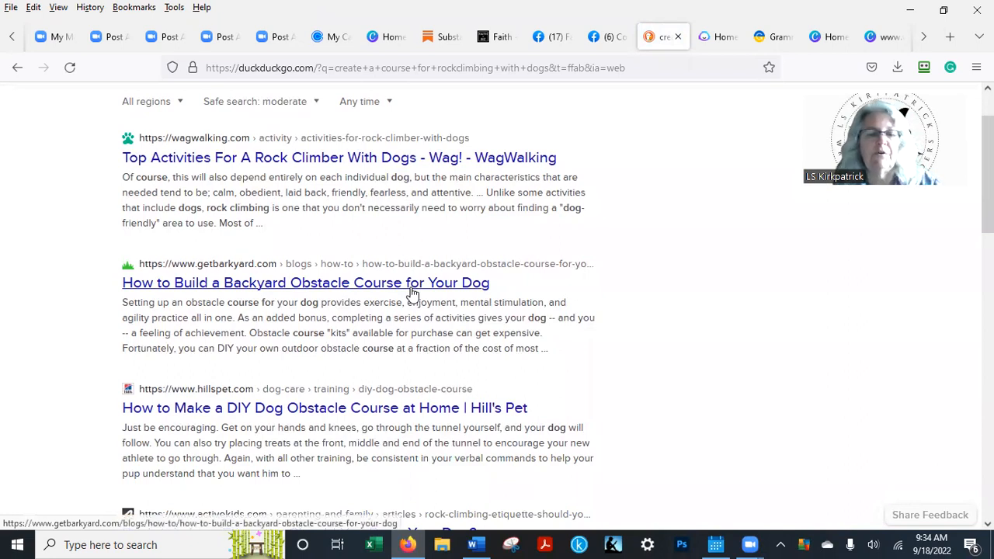
scroll(down, 3)
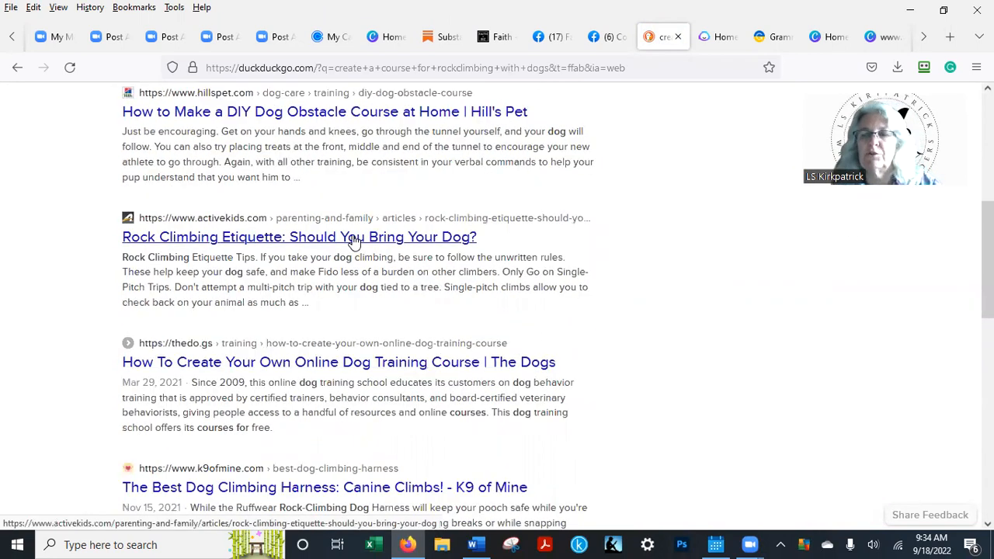
scroll(down, 3)
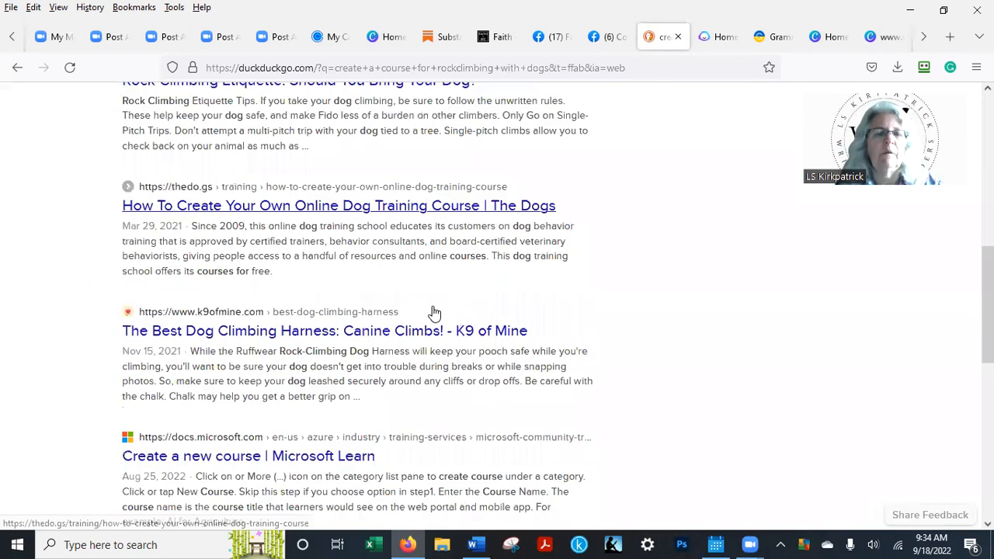
scroll(down, 3)
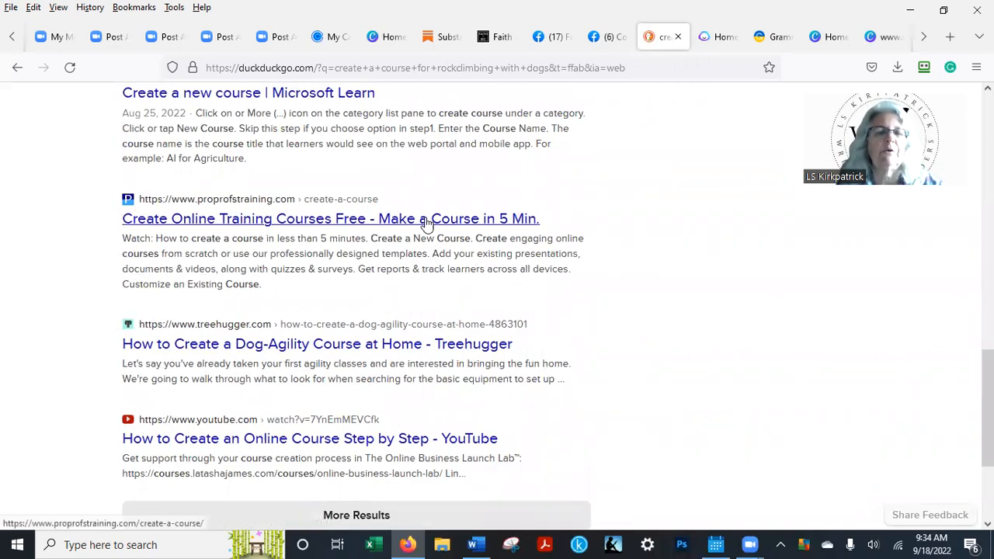
mouse_move(778, 249)
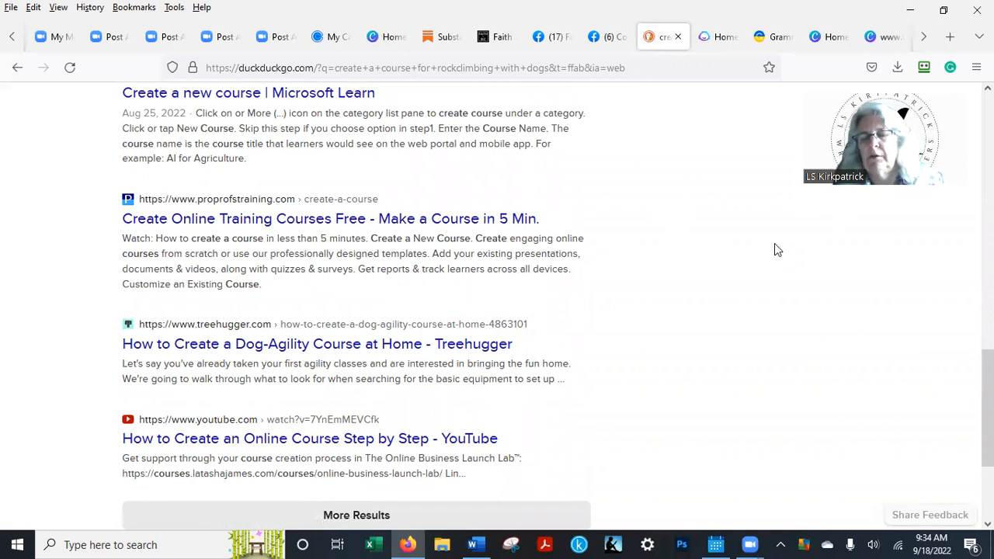
mouse_move(750, 319)
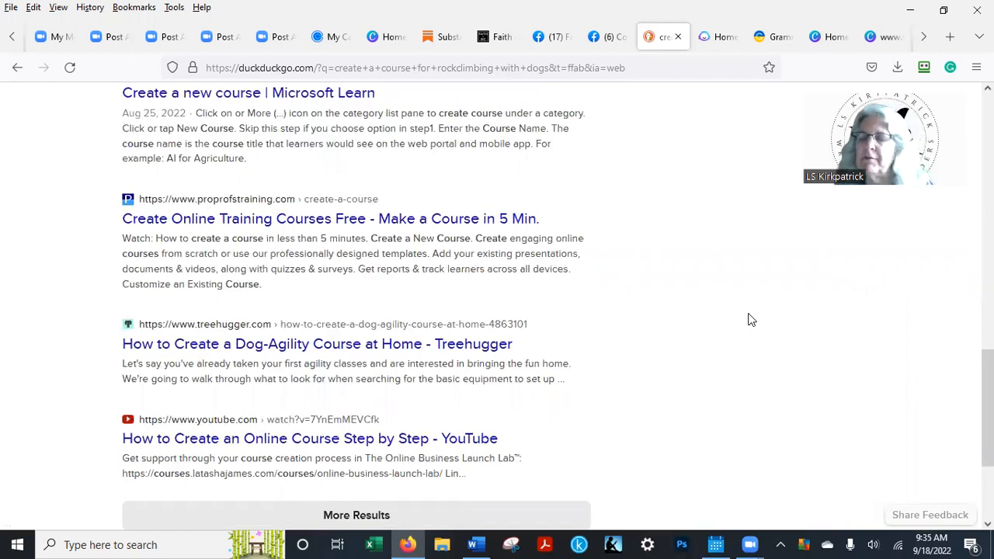
mouse_move(531, 220)
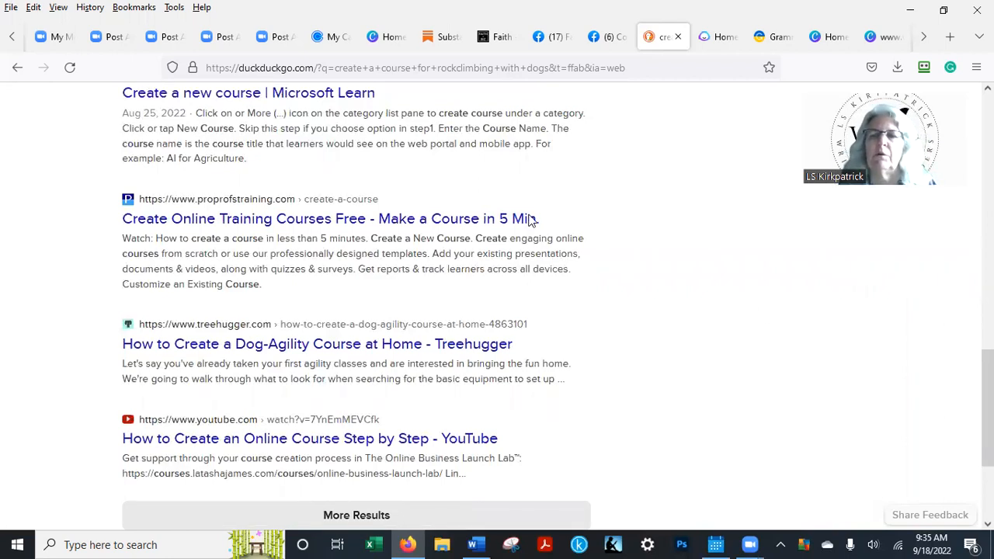
mouse_move(701, 264)
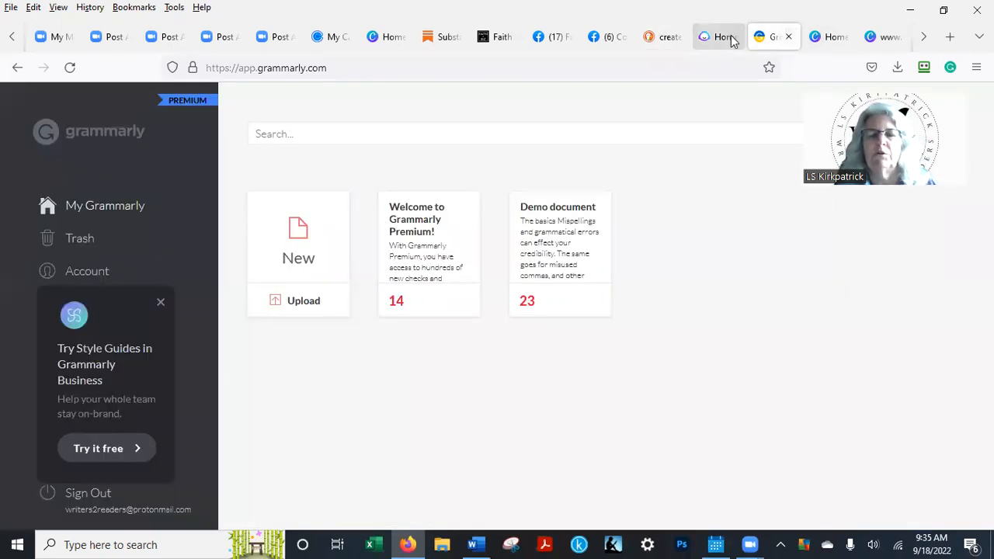
- Switch to the Jasper dashboard showing the Jasper 101 card
click(717, 37)
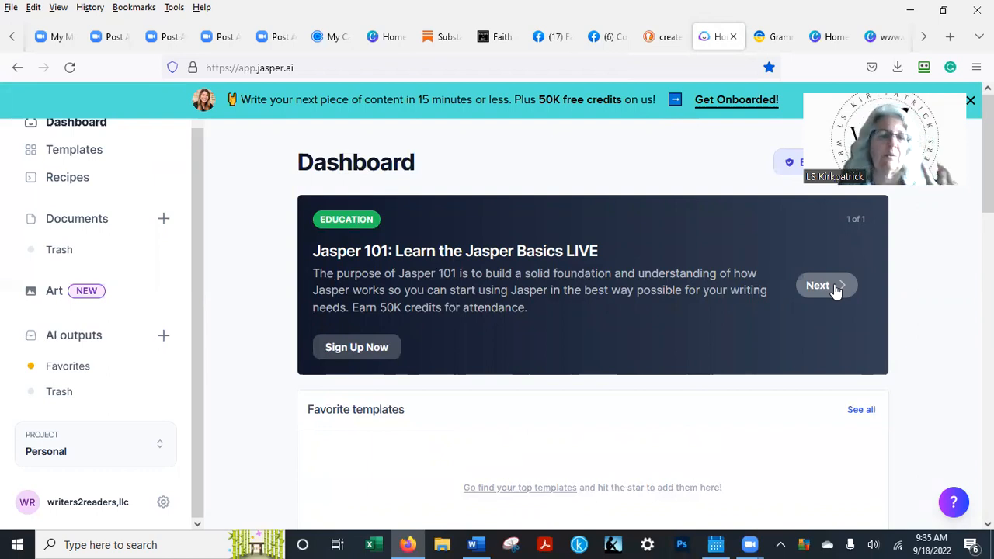
mouse_move(869, 210)
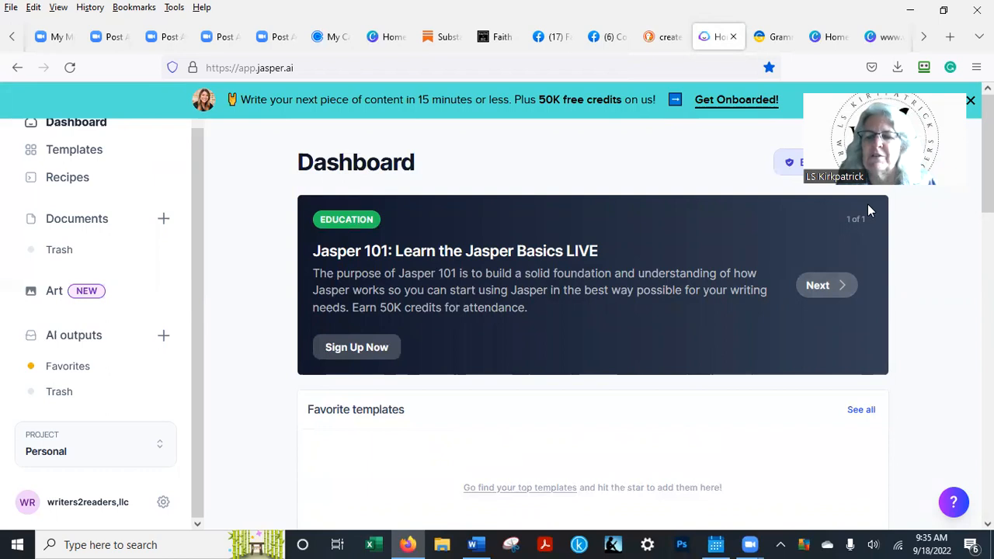
mouse_move(679, 440)
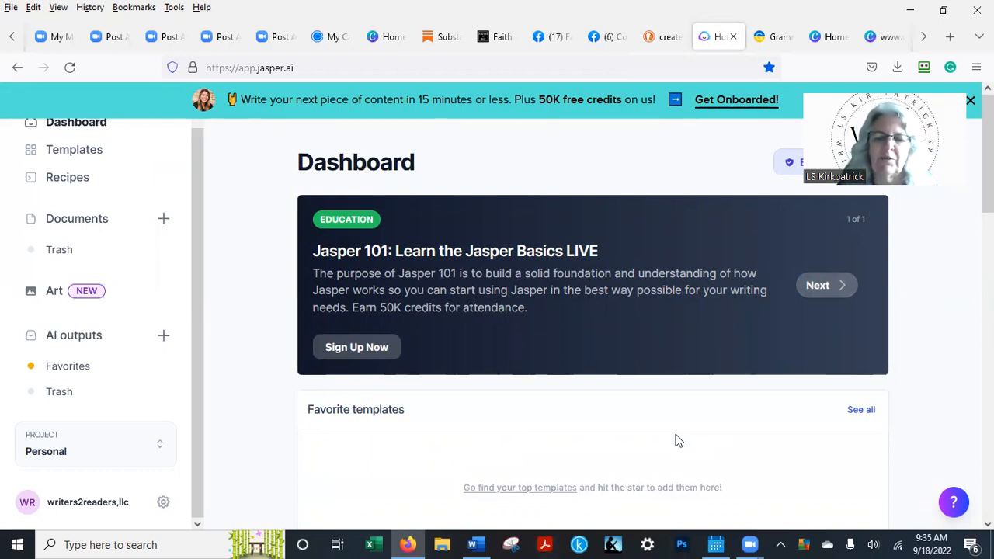